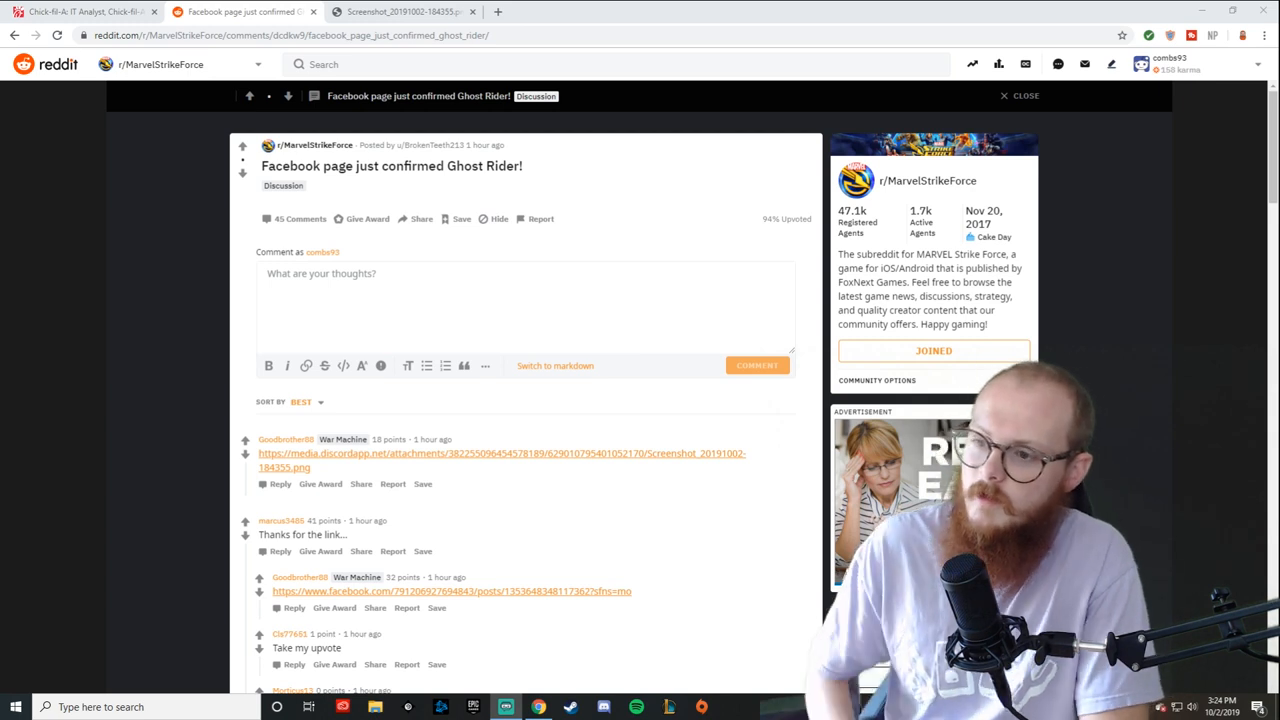
View the Ghost Rider screenshot tab, scrolling down to the fiery wheel beneath him
{"action": "left_click", "coordinate": [501, 453]}
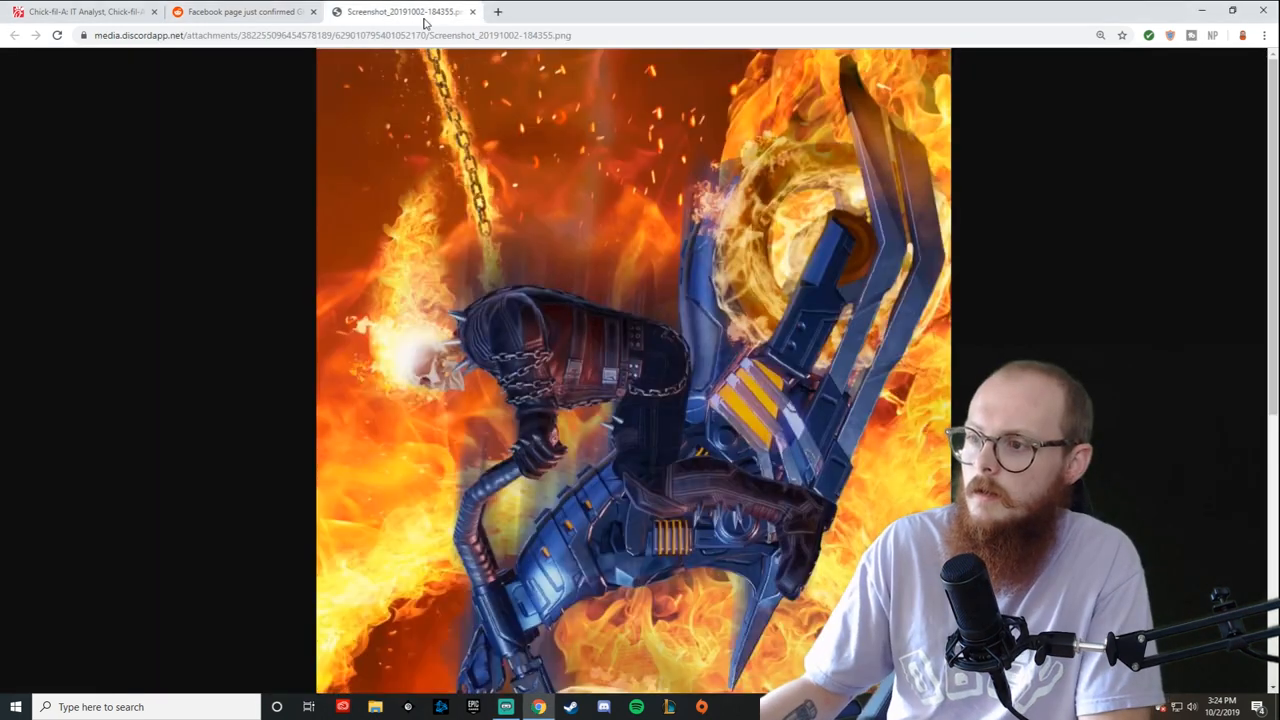
{"action": "scroll", "scroll_direction": "down", "scroll_amount": 3}
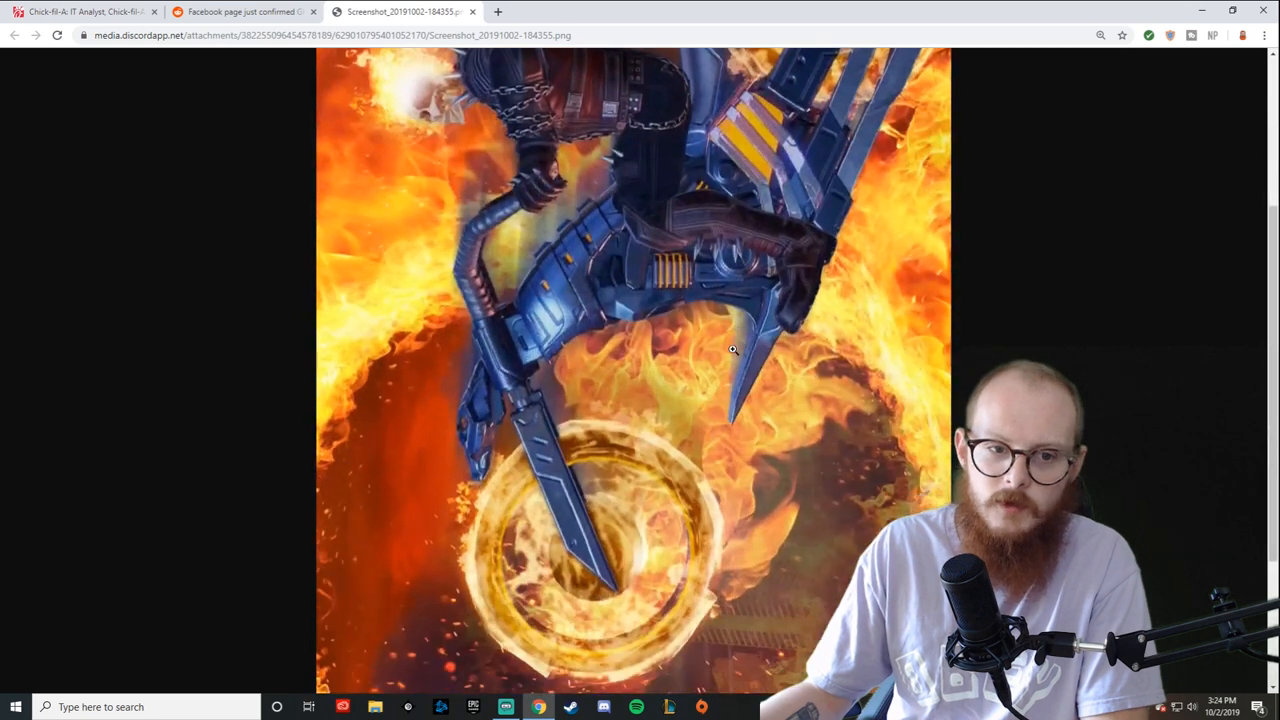
{"action": "scroll", "scroll_direction": "down", "scroll_amount": 3}
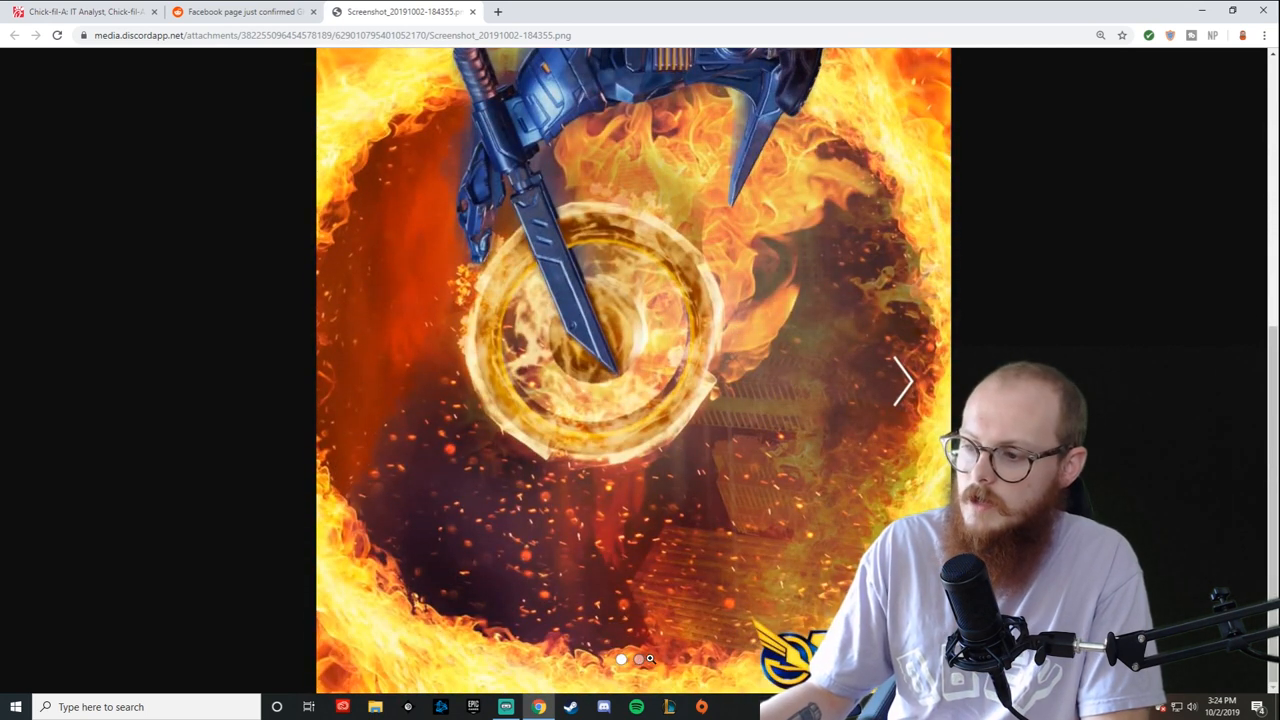
{"action": "left_click", "coordinate": [899, 380]}
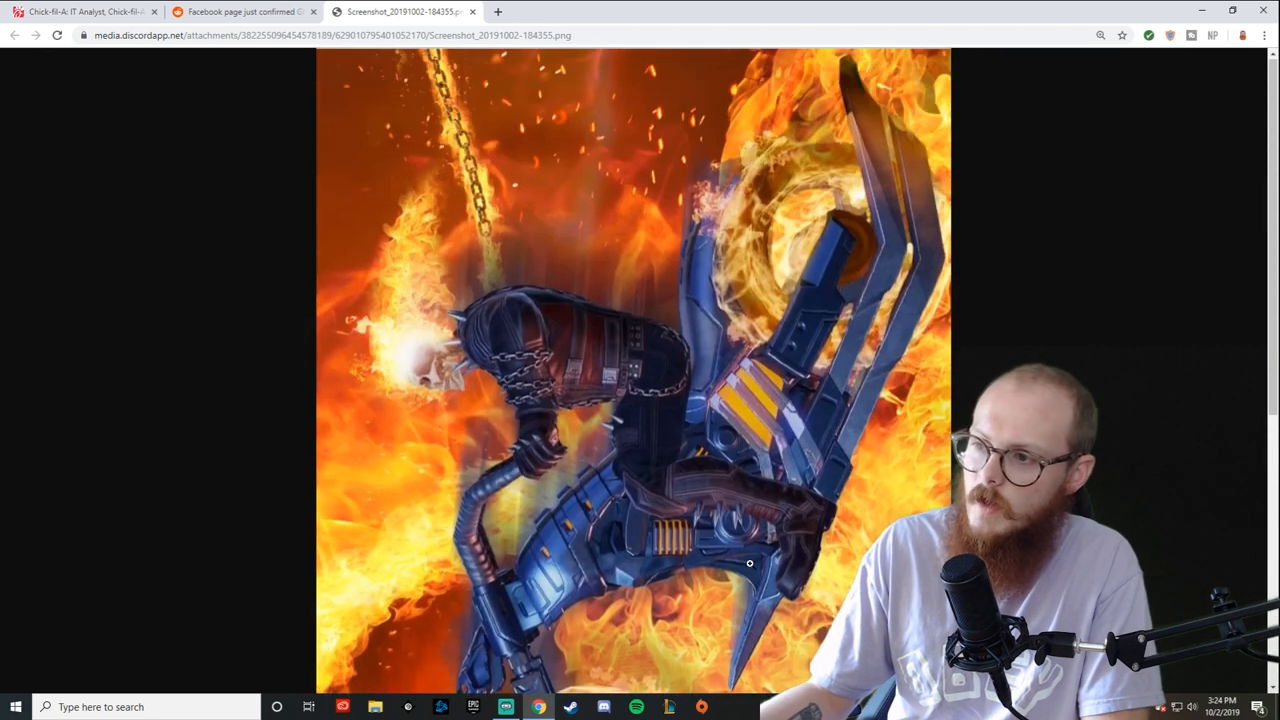
{"action": "mouse_move", "coordinate": [657, 441]}
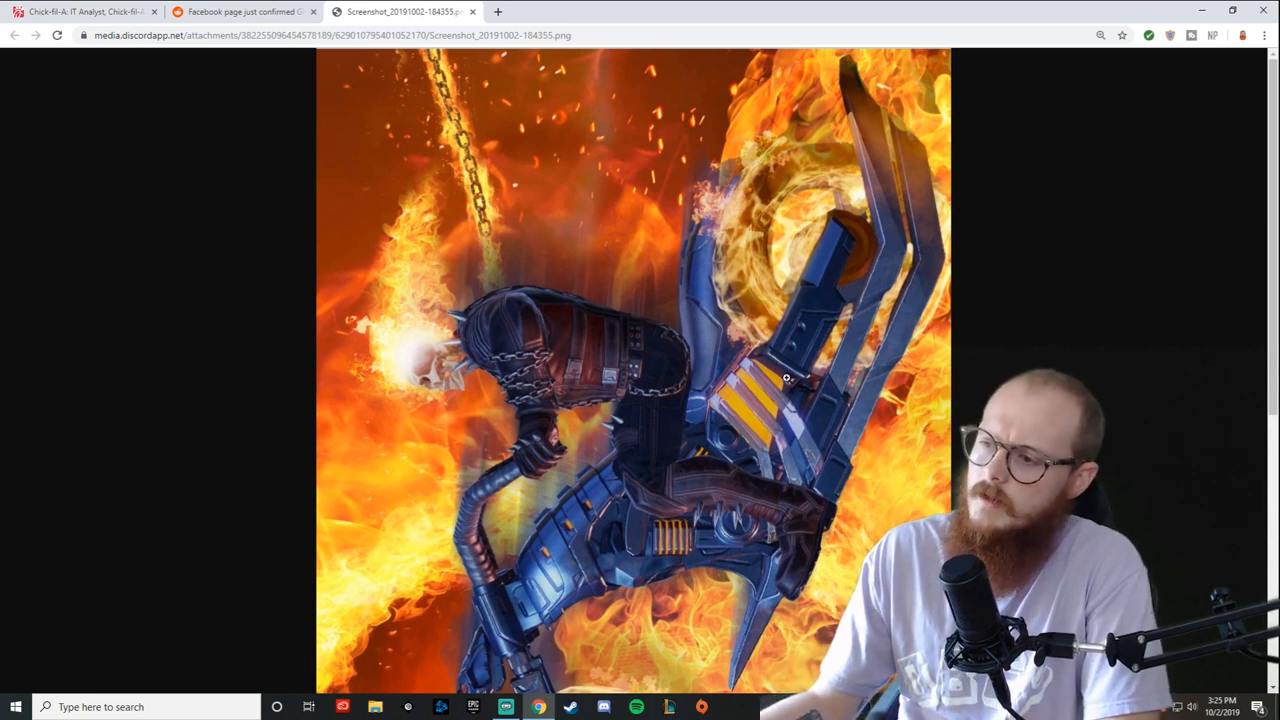
{"action": "scroll", "scroll_direction": "down", "scroll_amount": 3}
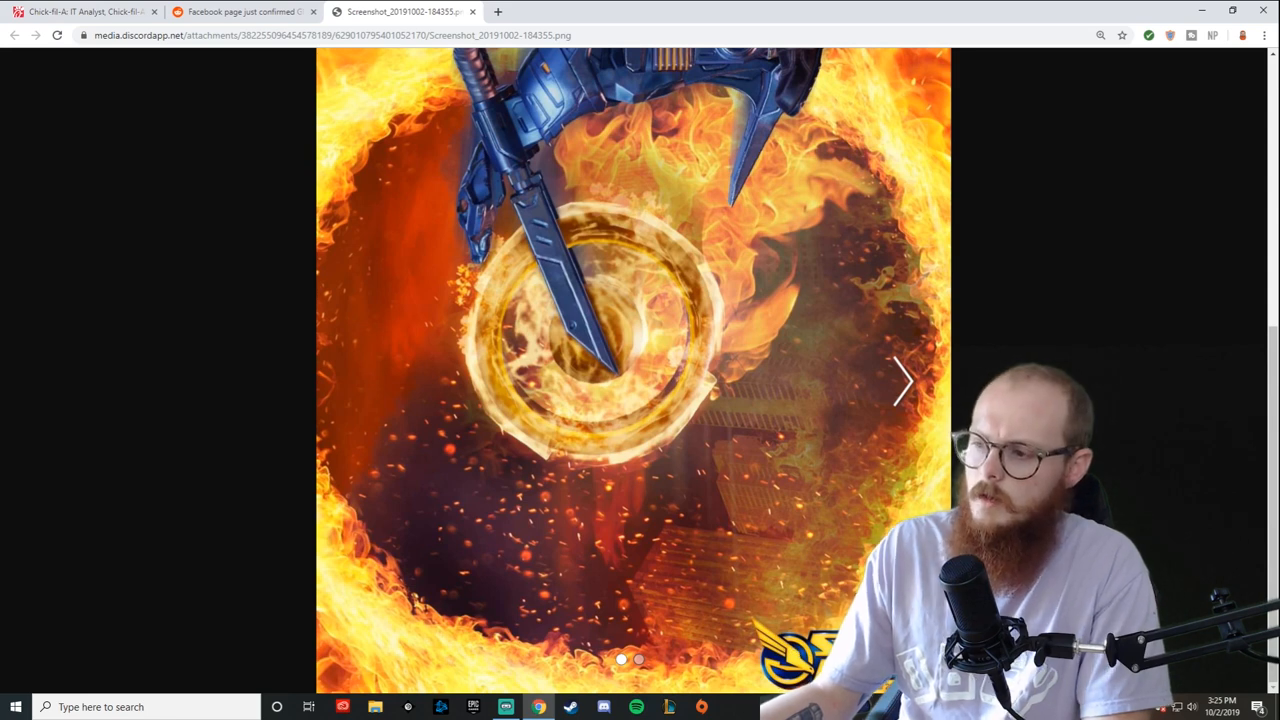
{"action": "left_click", "coordinate": [901, 380]}
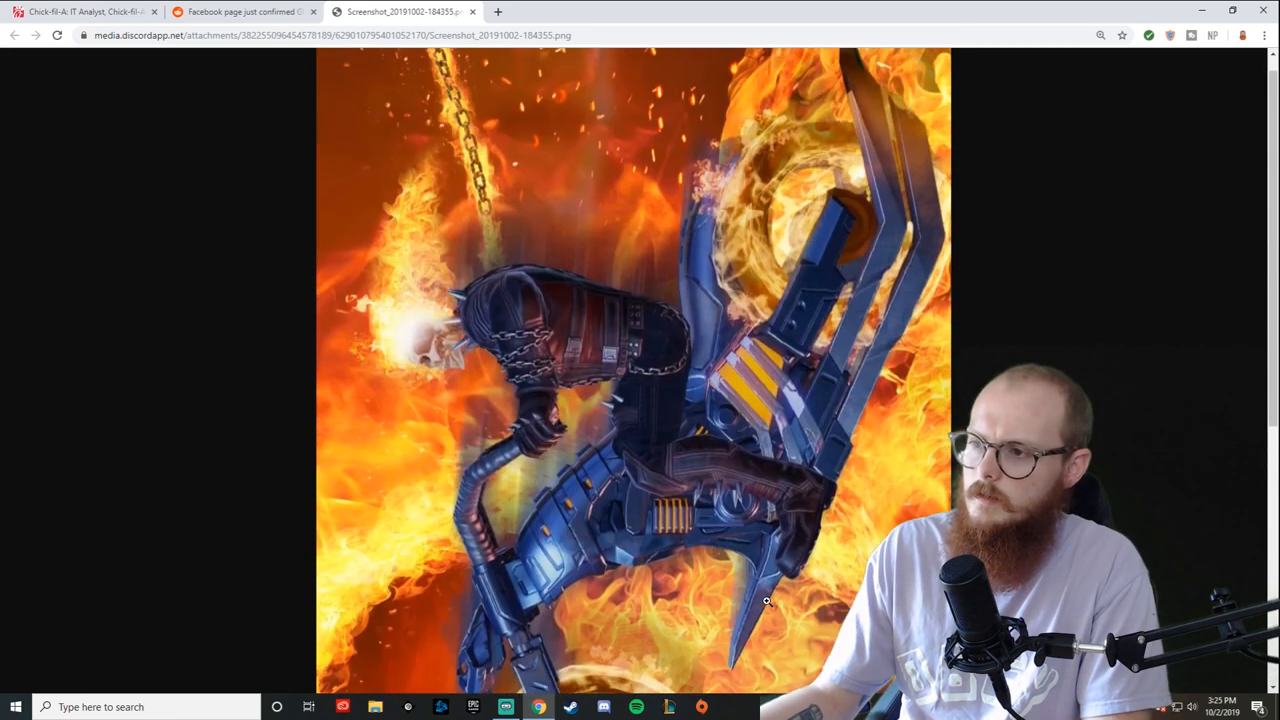
{"action": "scroll", "scroll_direction": "down", "scroll_amount": 3}
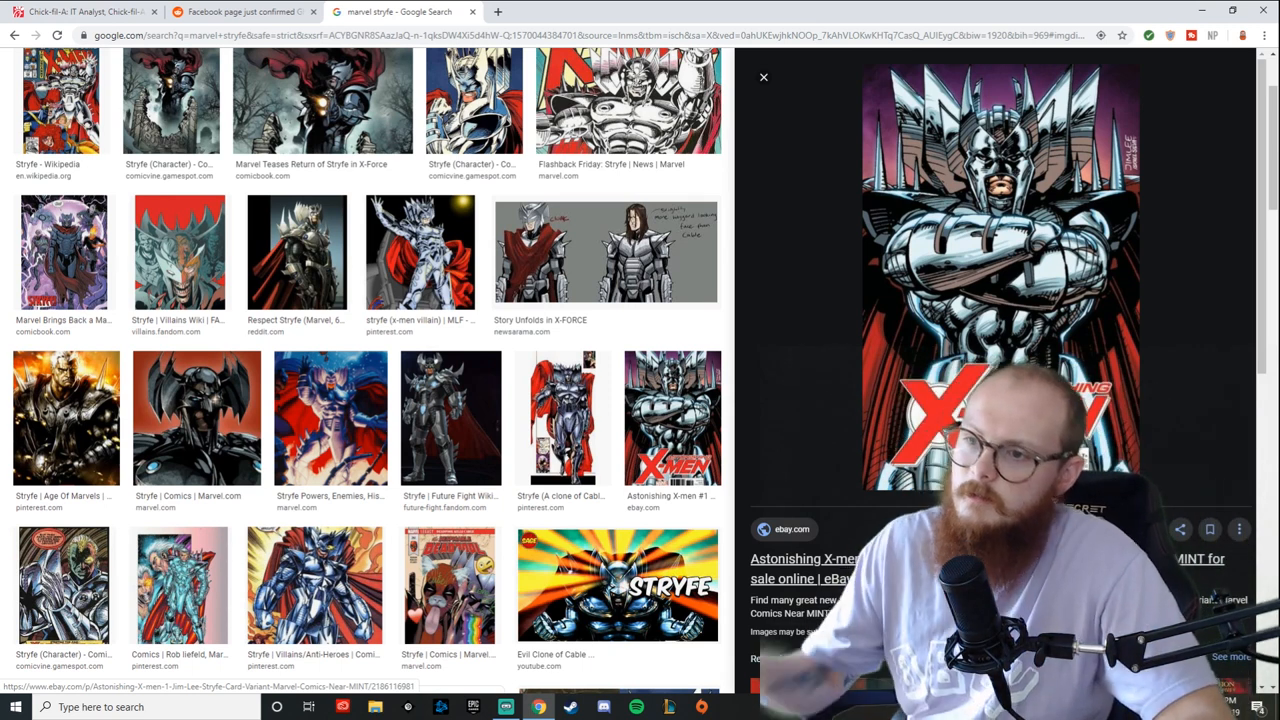
Preview Stryfe image results, including the Marvel.com Stryfe picture
{"action": "left_click", "coordinate": [179, 250]}
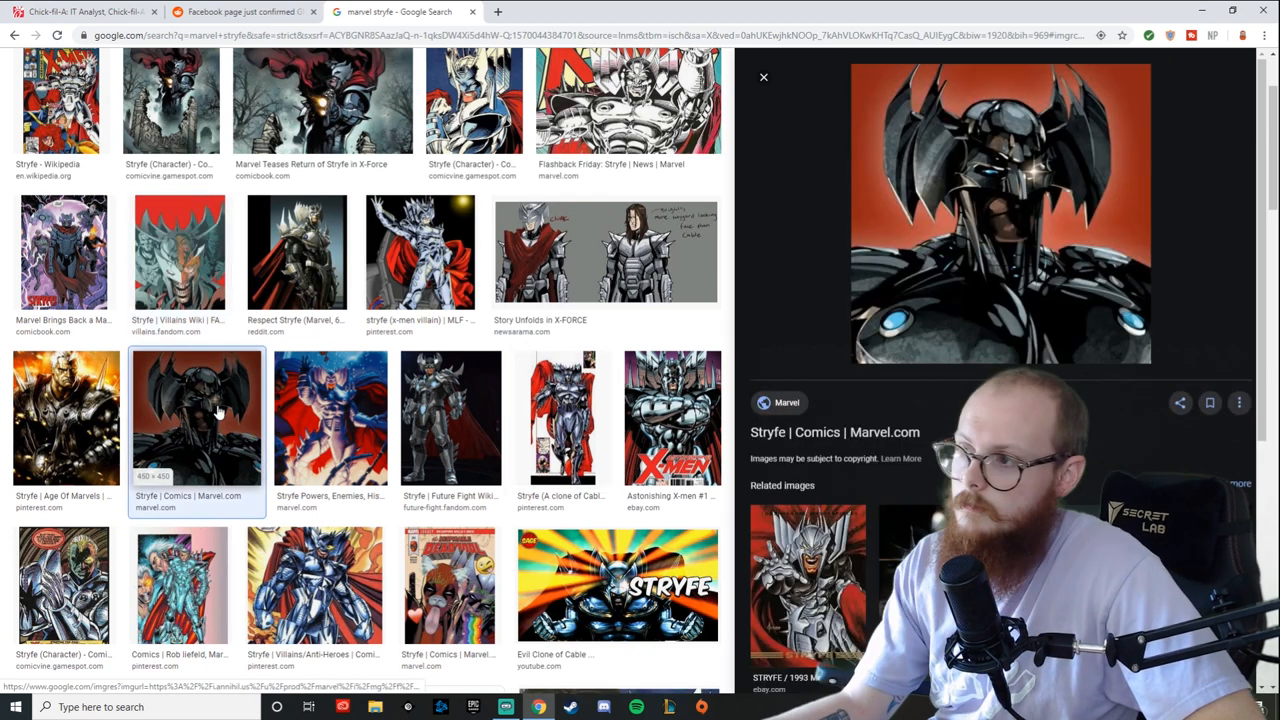
{"action": "left_click", "coordinate": [805, 580]}
{"action": "type", "text": "elsa bloodstone"}
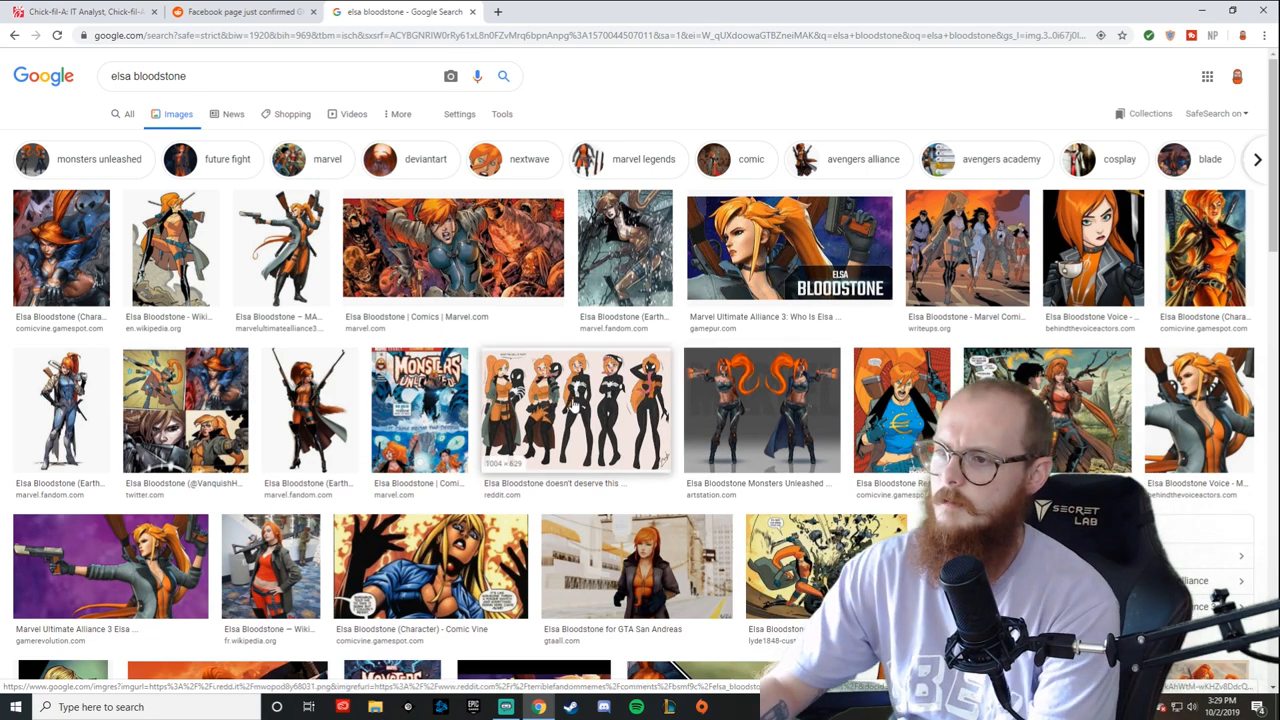
Preview the Marvel Zombies cover, Marvel Database full-body, and Ultimate Alliance pistols pictures
{"action": "scroll", "scroll_direction": "down", "scroll_amount": 3}
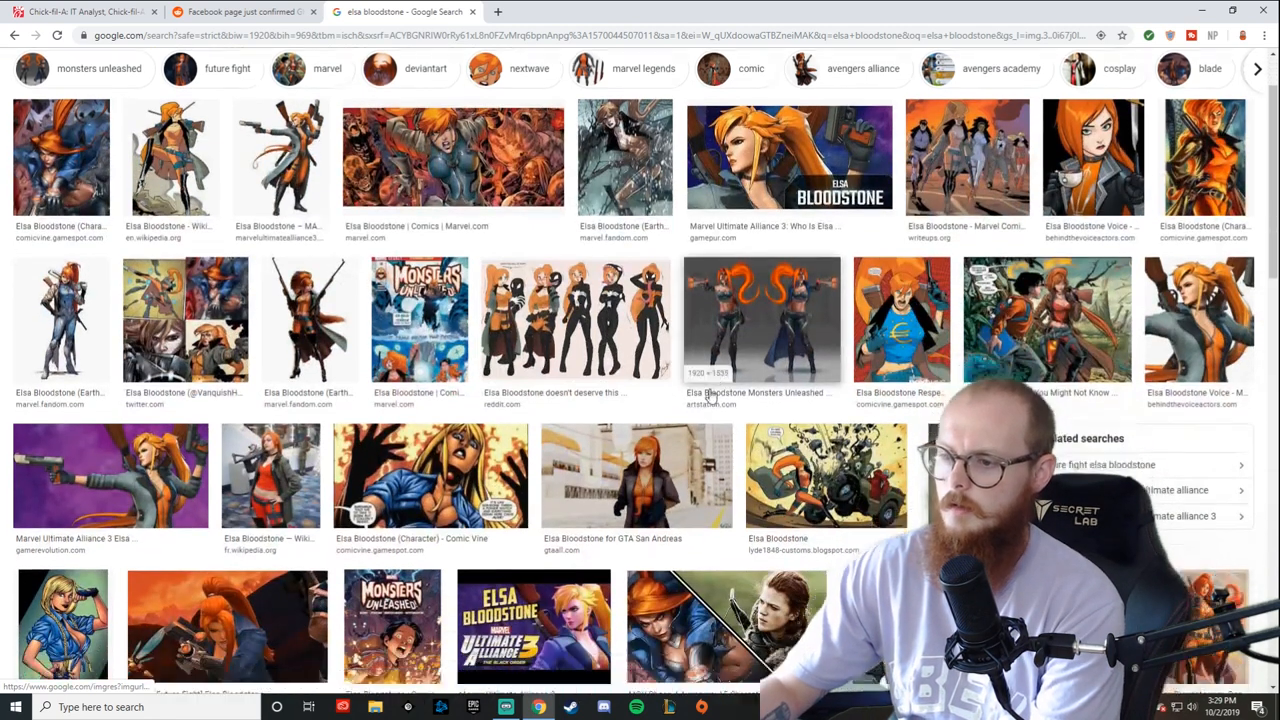
{"action": "scroll", "scroll_direction": "down", "scroll_amount": 3}
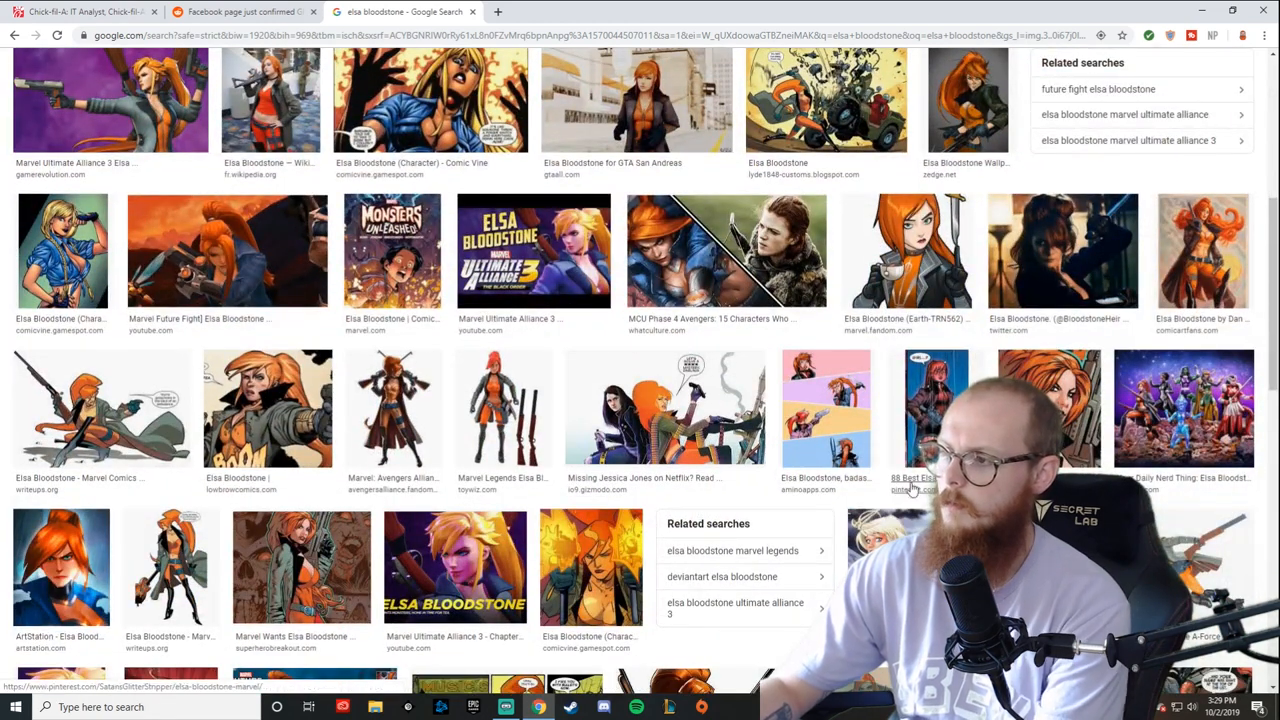
{"action": "mouse_move", "coordinate": [505, 408]}
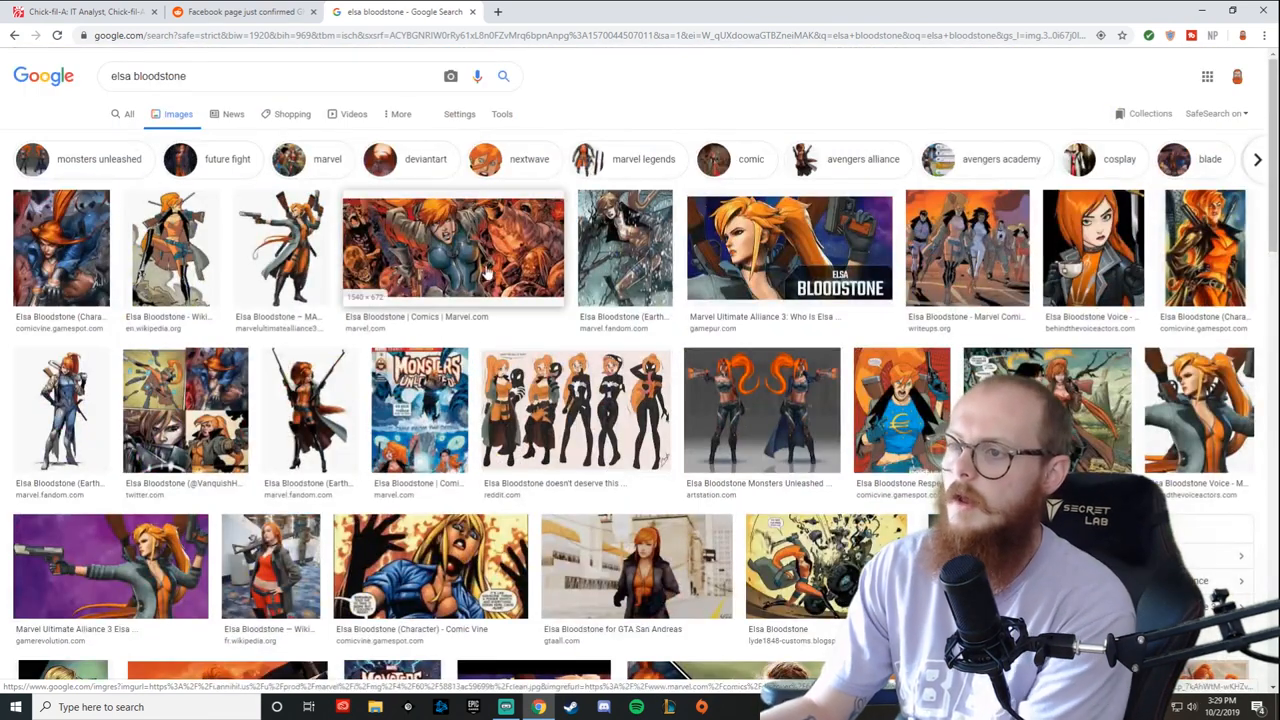
{"action": "left_click", "coordinate": [452, 248]}
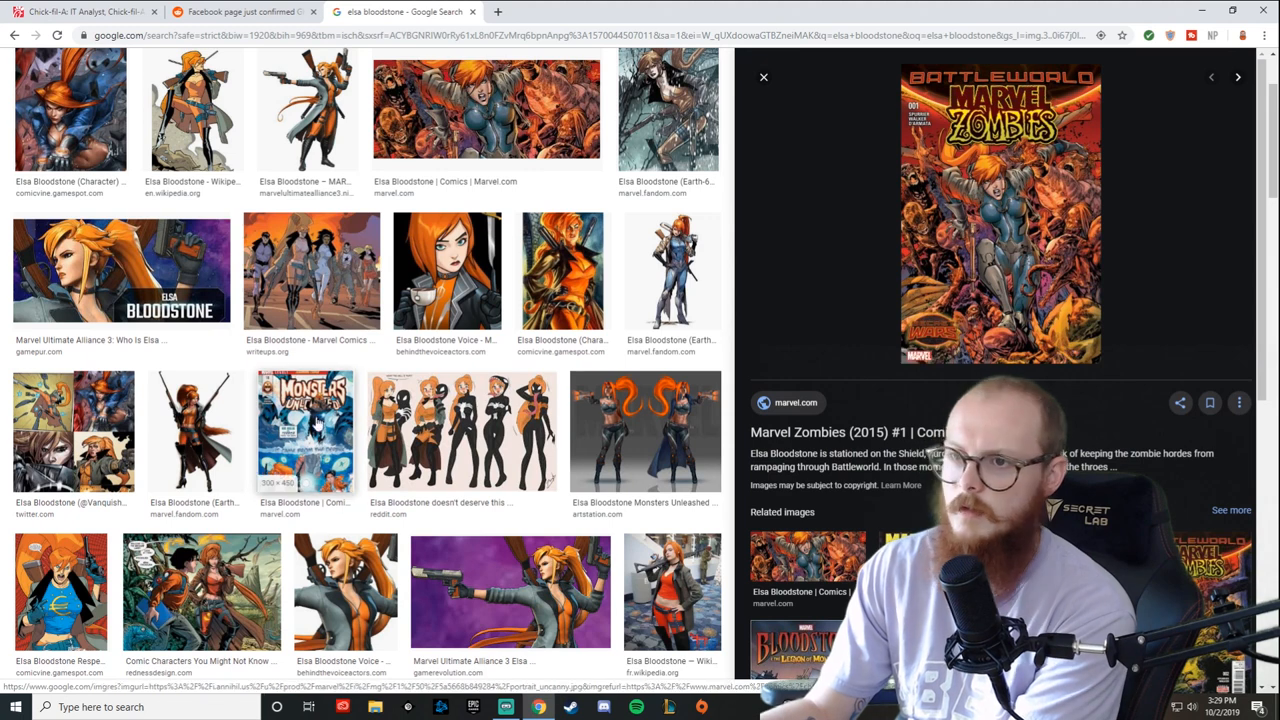
{"action": "left_click", "coordinate": [70, 110]}
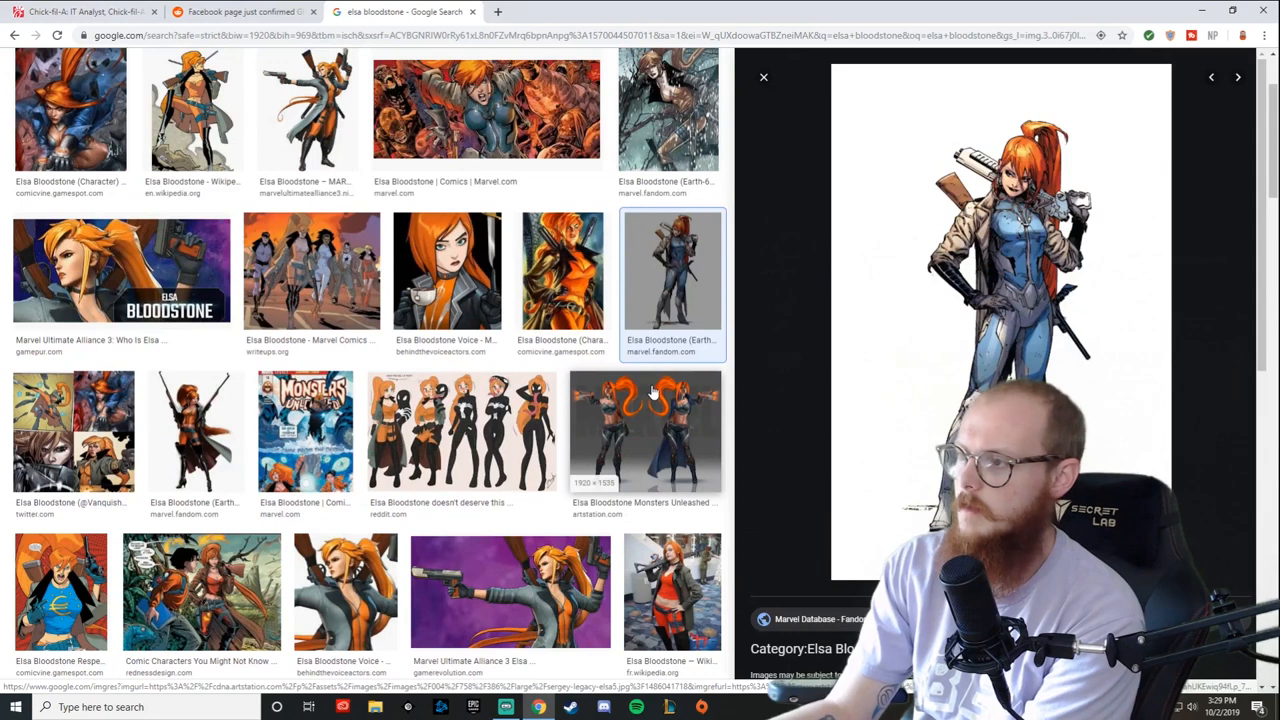
{"action": "left_click", "coordinate": [306, 110]}
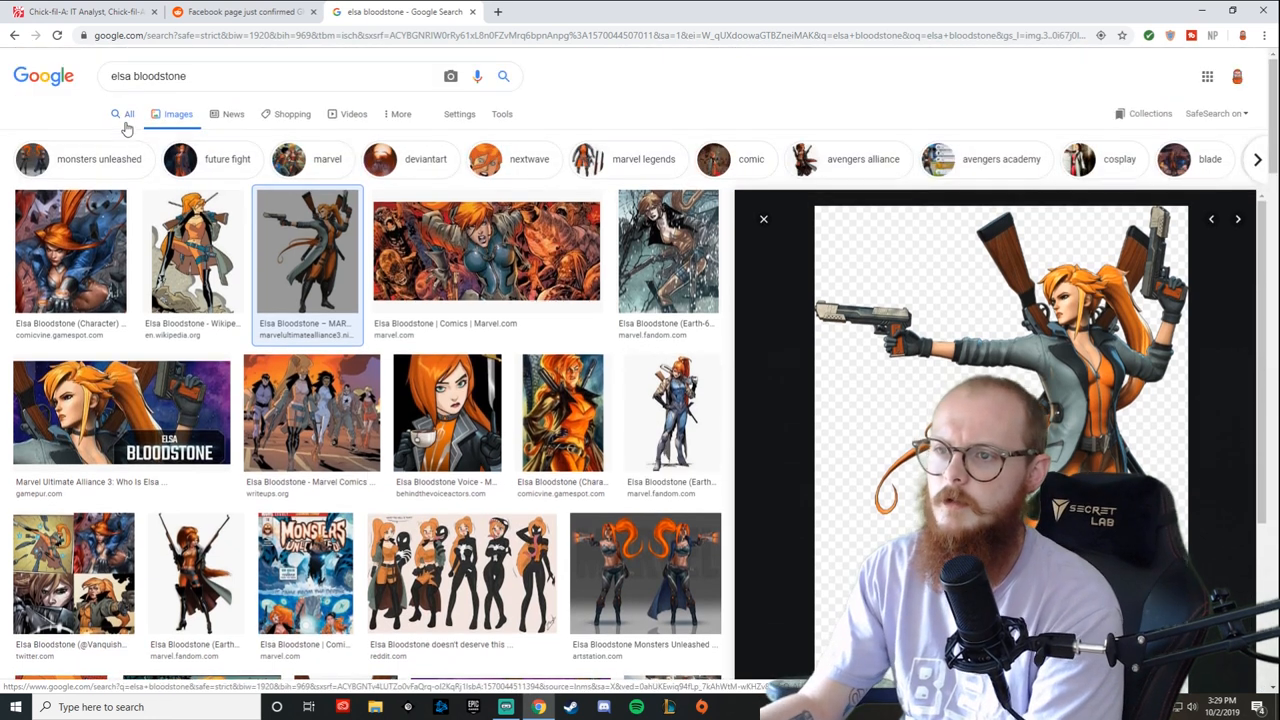
Switch to the All web results for 'elsa bloodstone'
{"action": "left_click", "coordinate": [128, 113]}
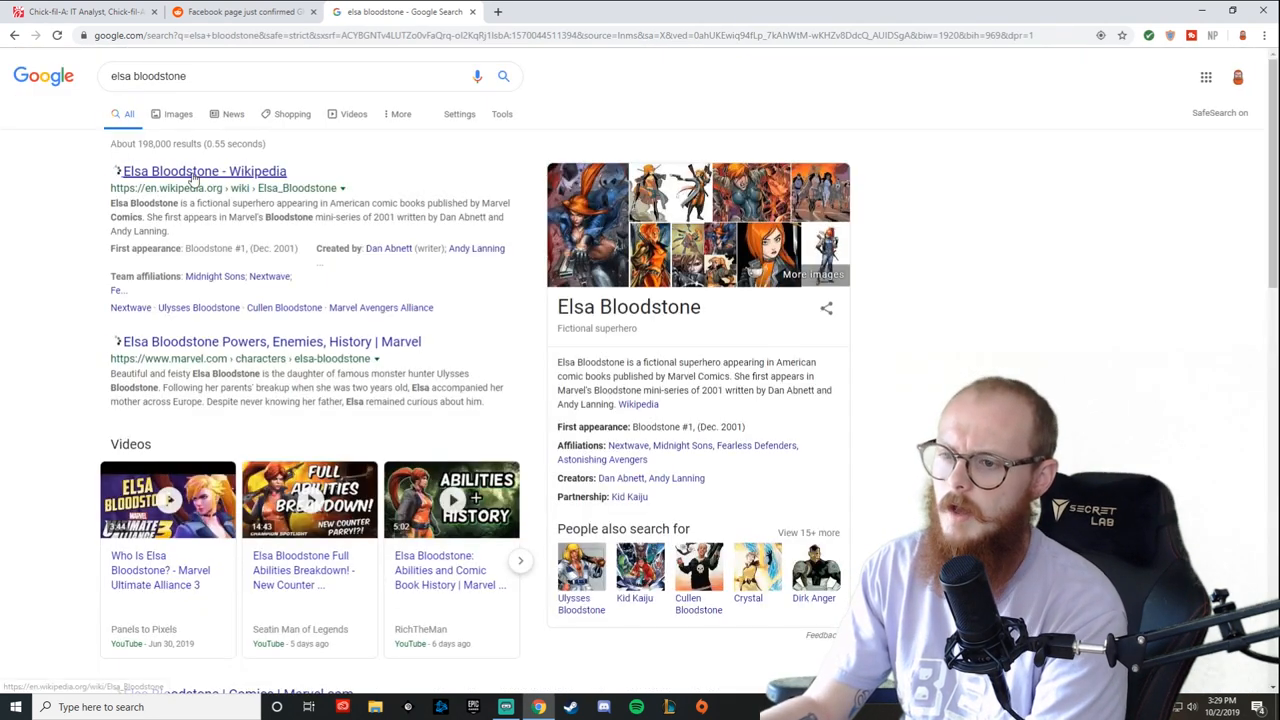
Open the 'Elsa Bloodstone - Wikipedia' result and scroll to Publication history
{"action": "left_click", "coordinate": [204, 171]}
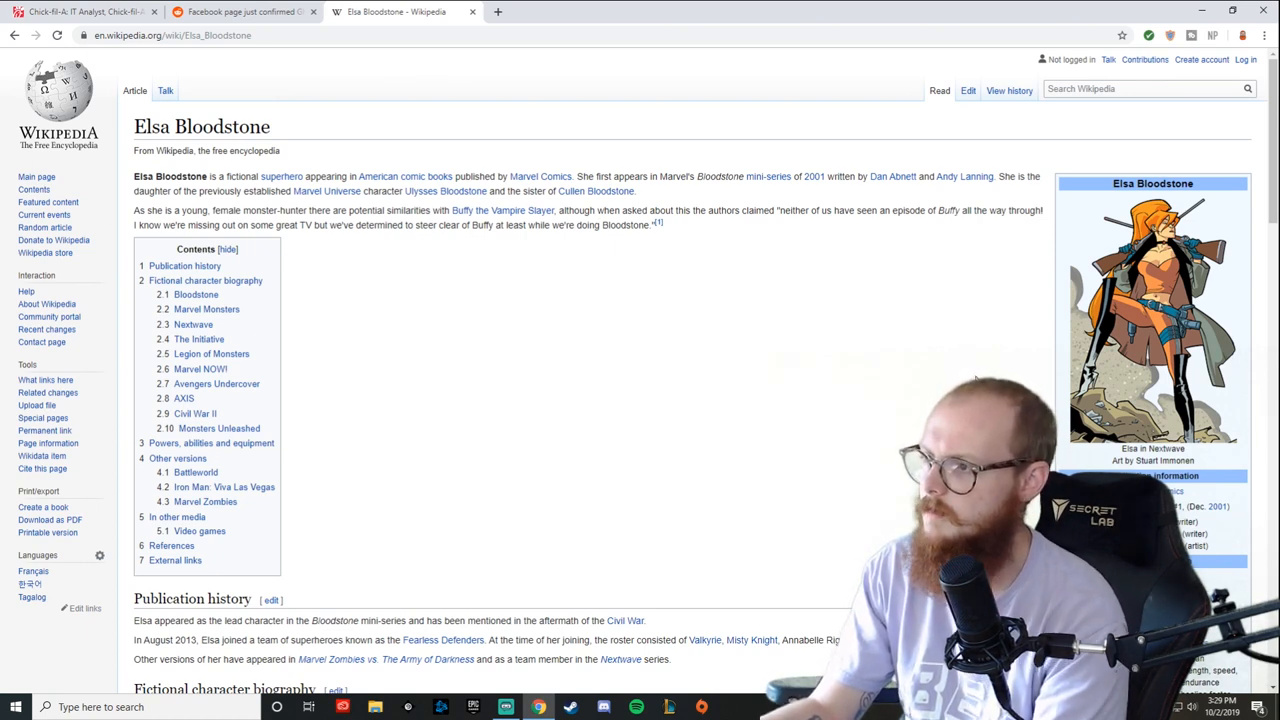
{"action": "mouse_move", "coordinate": [676, 335]}
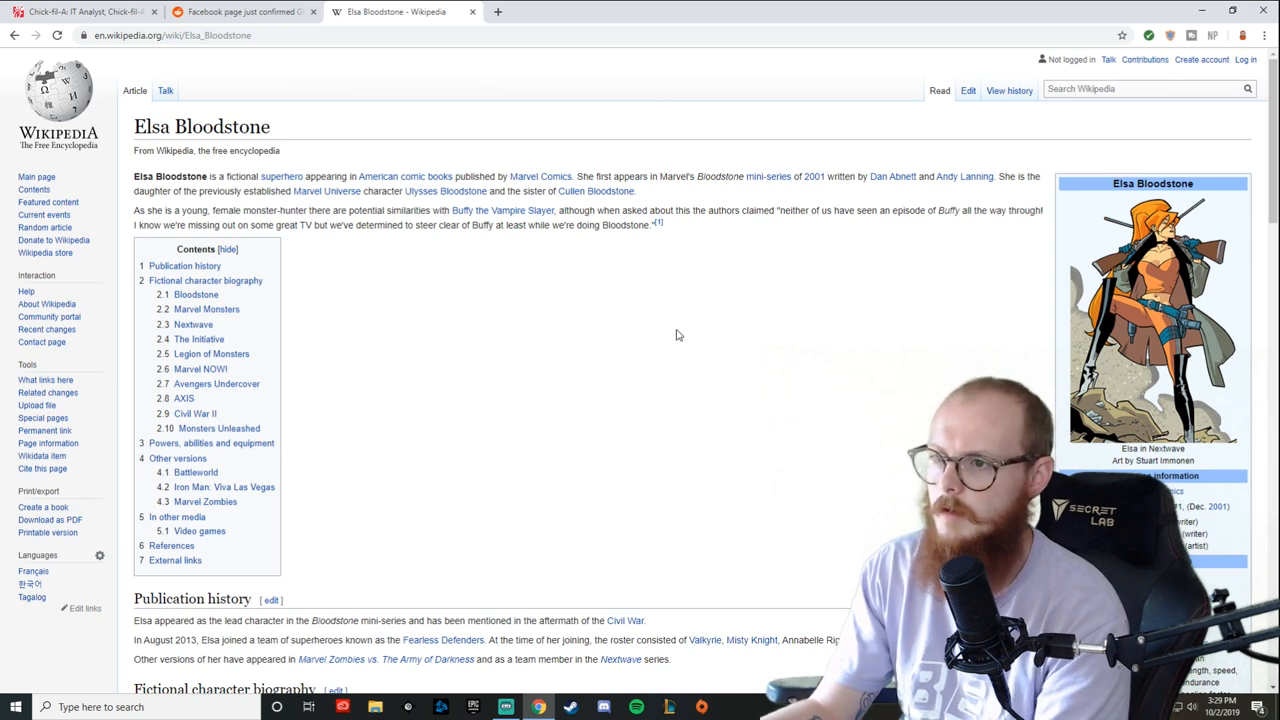
{"action": "scroll", "scroll_direction": "down", "scroll_amount": 3}
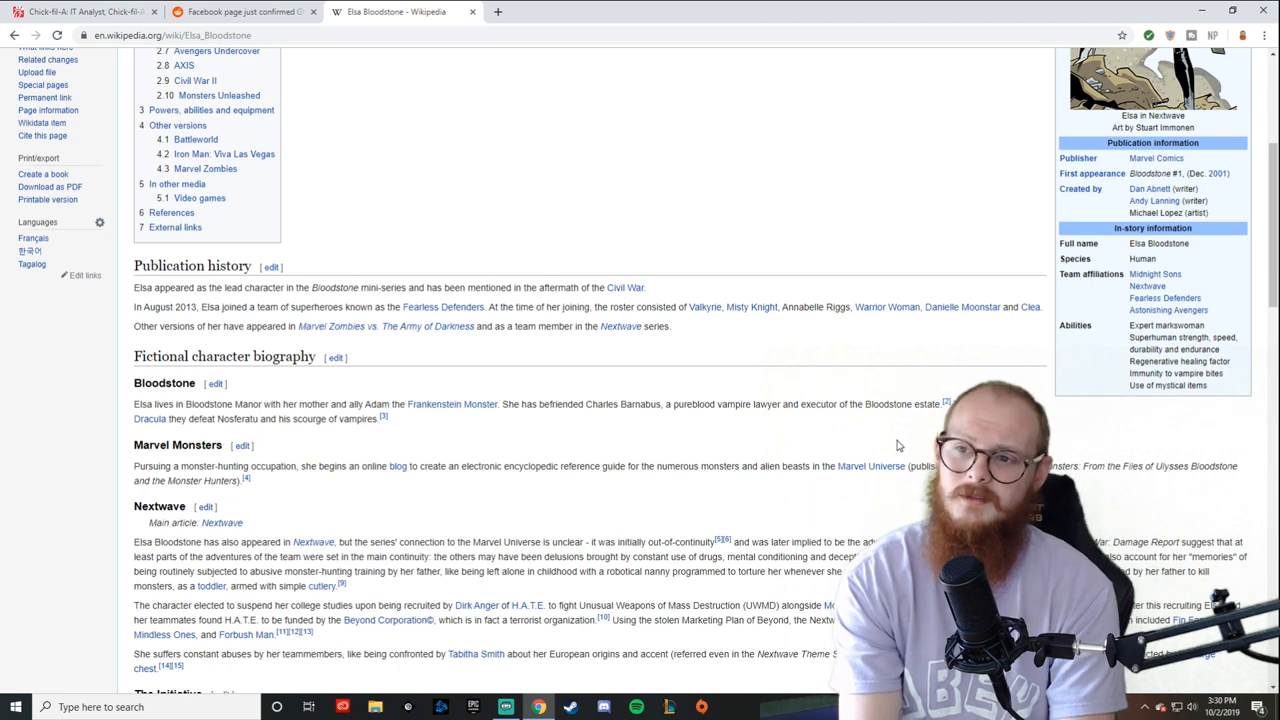
{"action": "scroll", "scroll_direction": "up", "scroll_amount": 3}
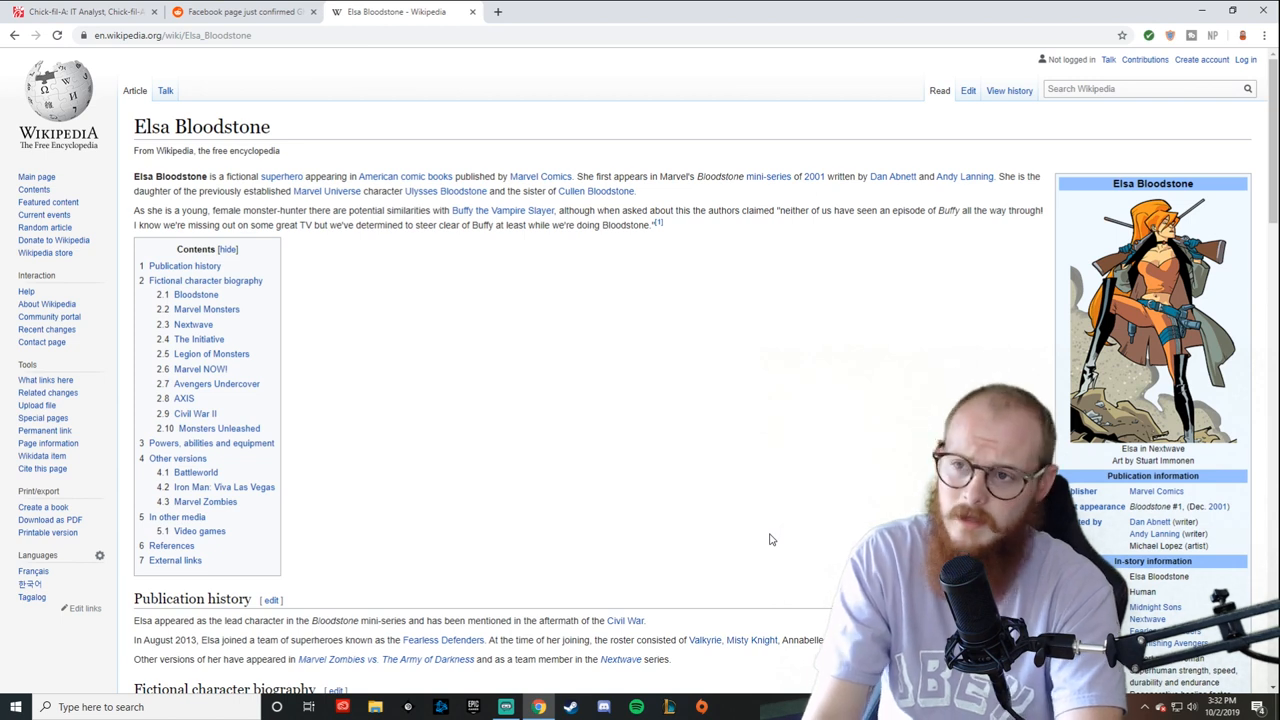
Return to the Reddit Ghost Rider post and scroll through comments on Elsa Bloodstone and Stryfe
{"action": "left_click", "coordinate": [242, 11]}
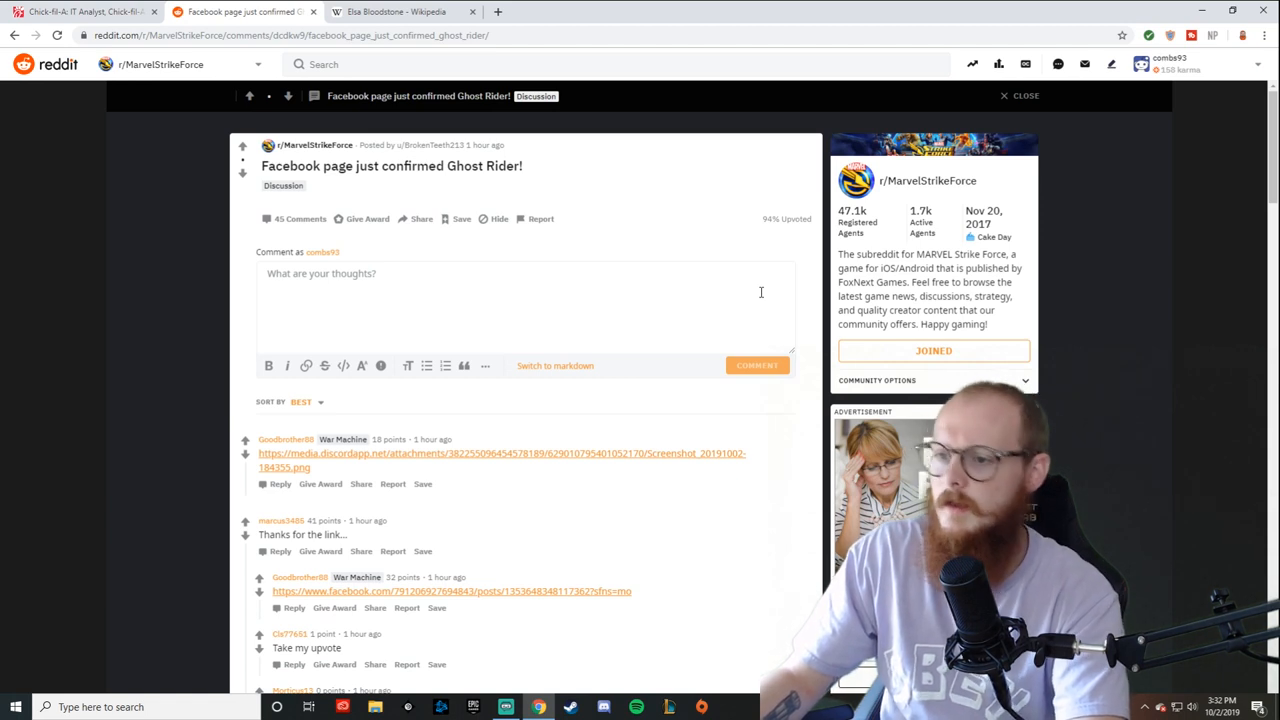
{"action": "scroll", "scroll_direction": "down", "scroll_amount": 3}
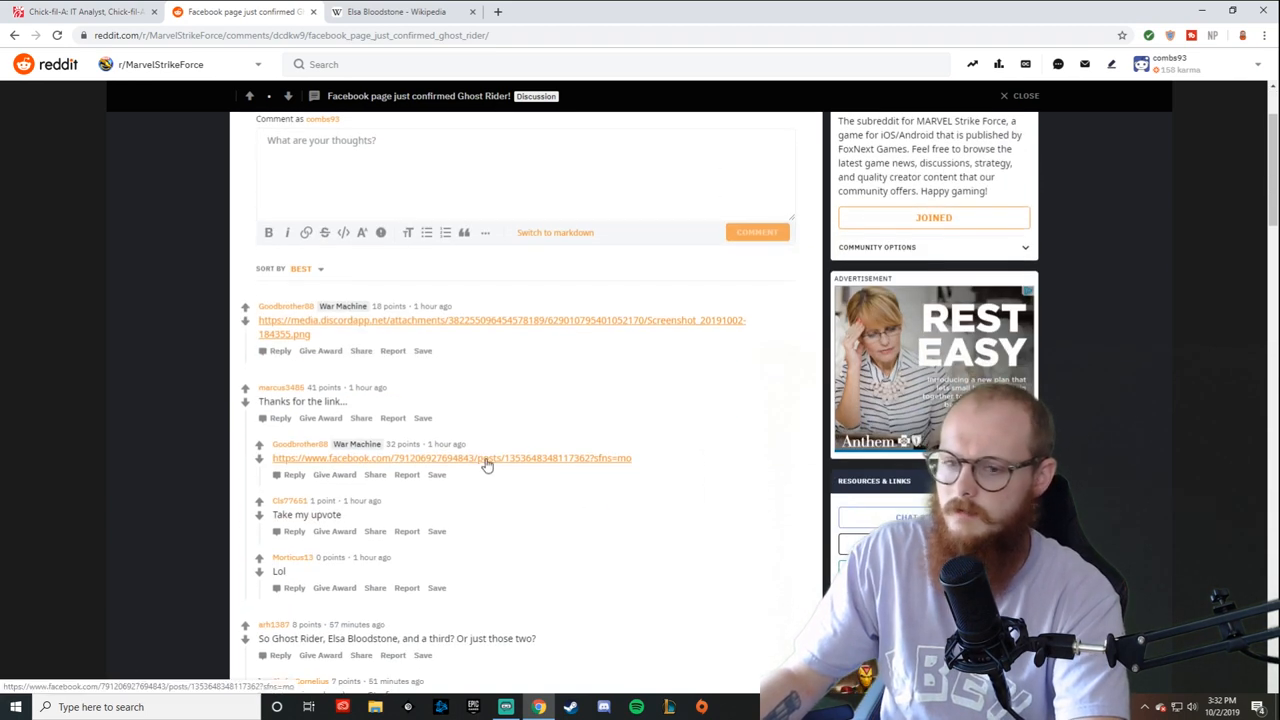
{"action": "scroll", "scroll_direction": "down", "scroll_amount": 3}
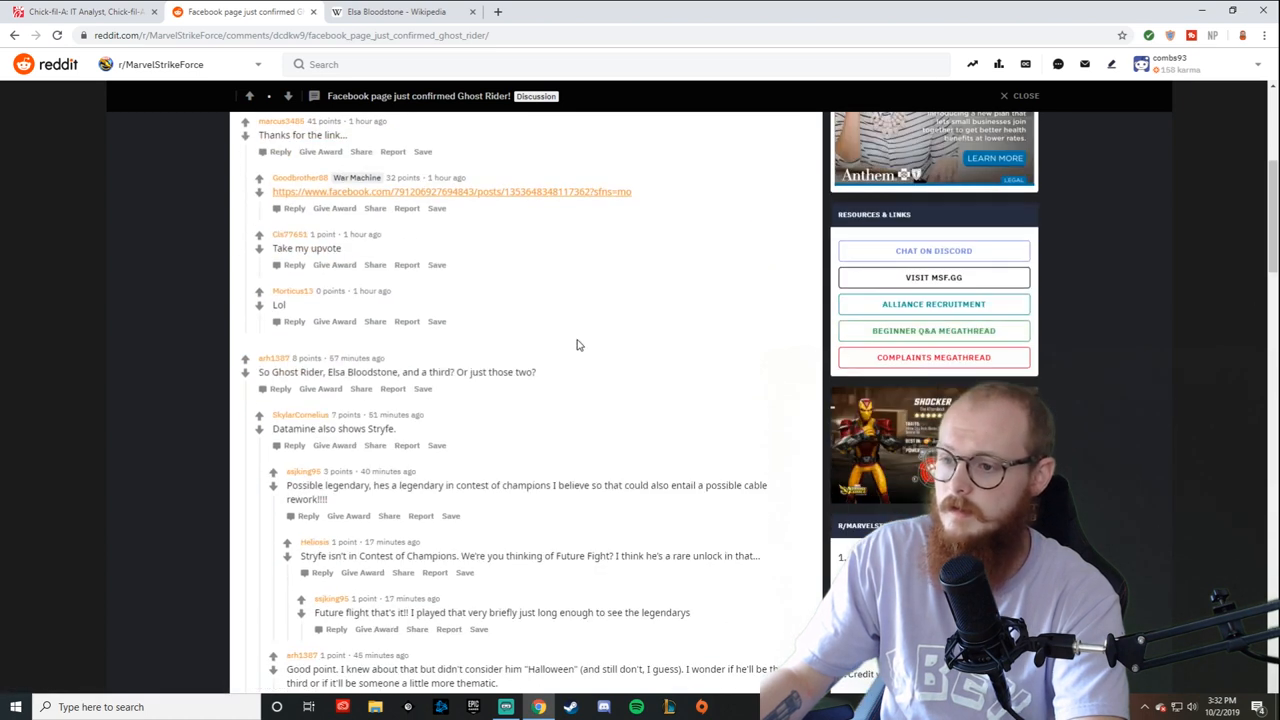